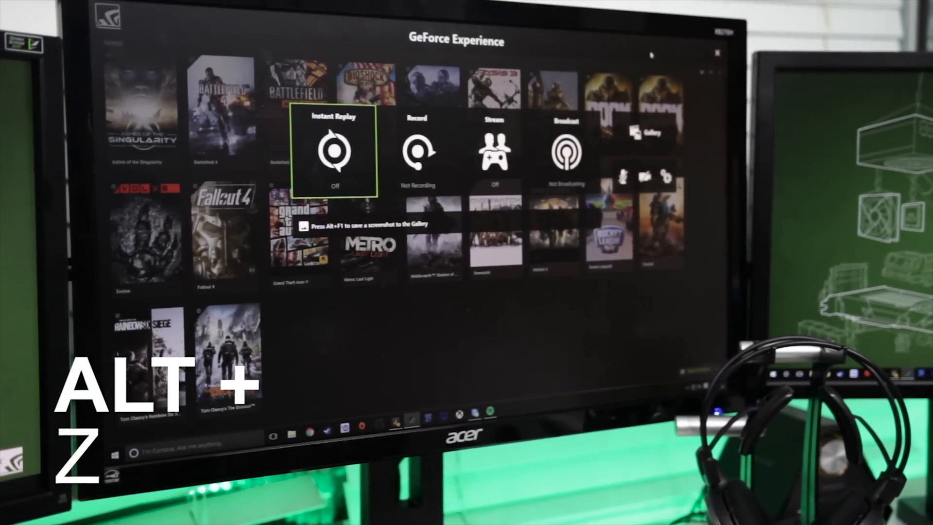
Switch Instant Replay on from the share overlay.
click(334, 150)
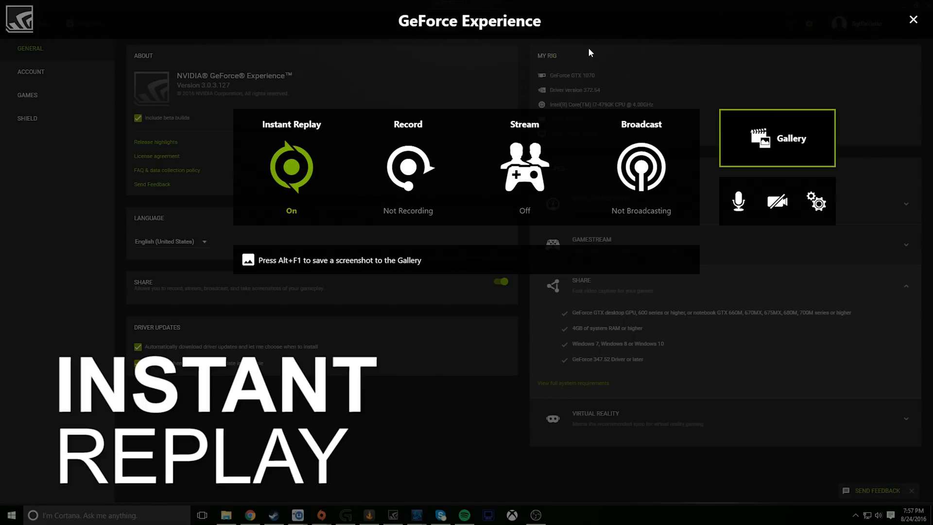
Save the last 18 seconds of Instant Replay footage as a clip.
click(291, 167)
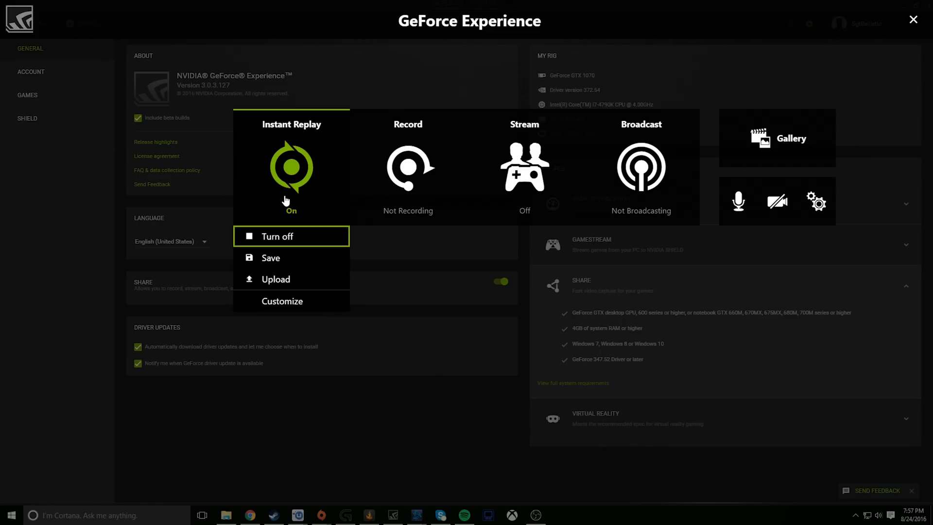
mouse_move(274, 257)
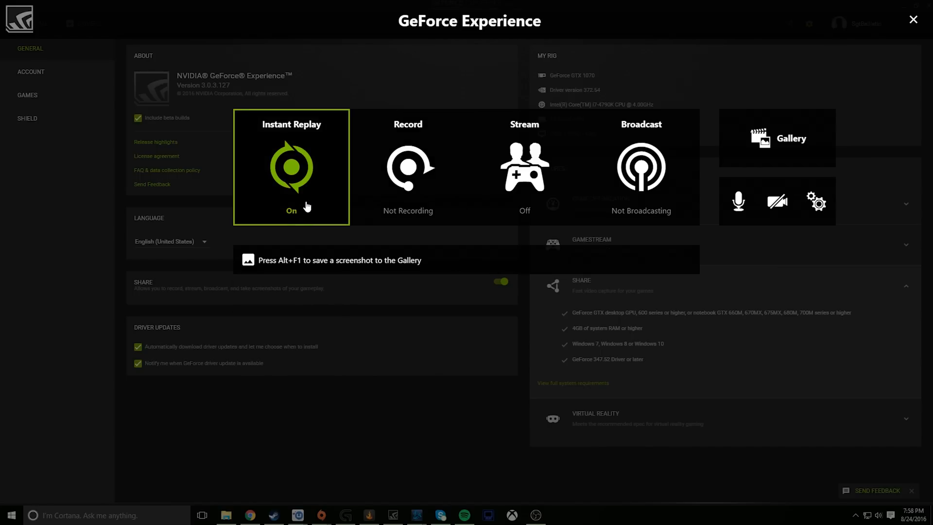
click(291, 166)
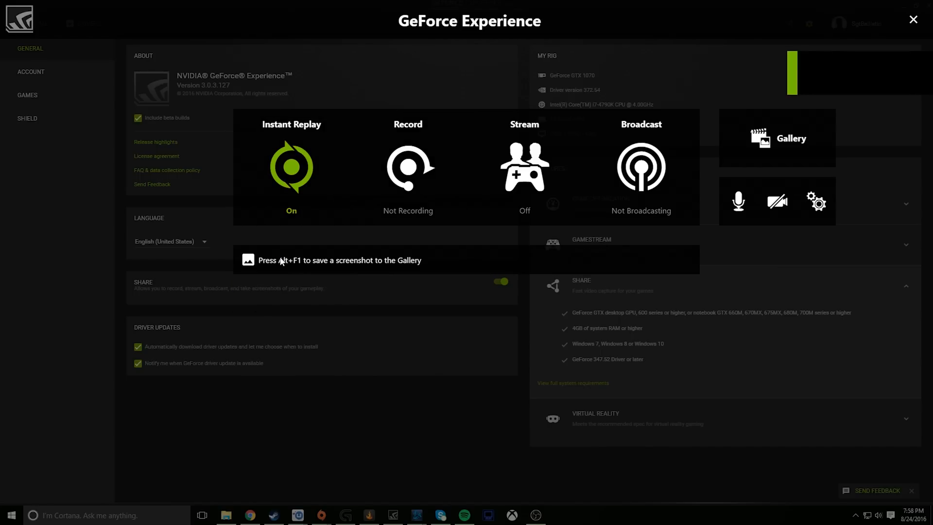
click(291, 167)
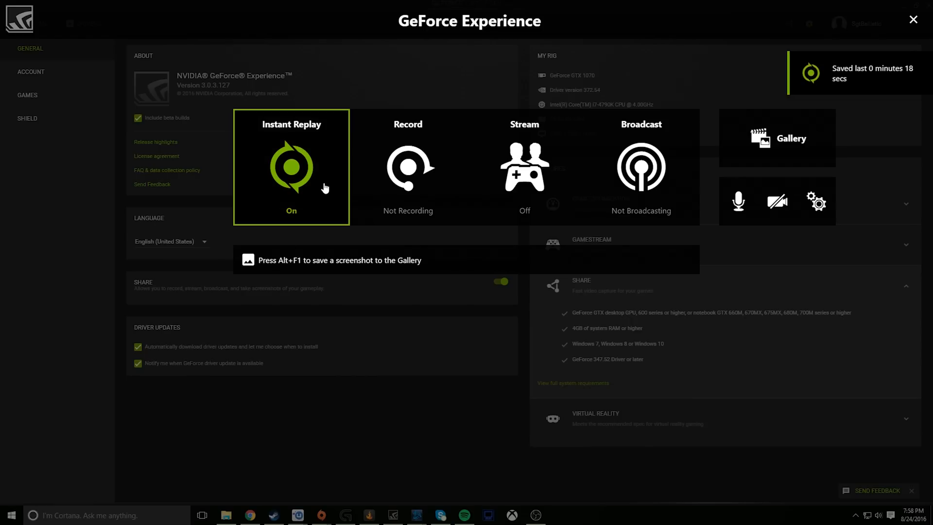
mouse_move(298, 187)
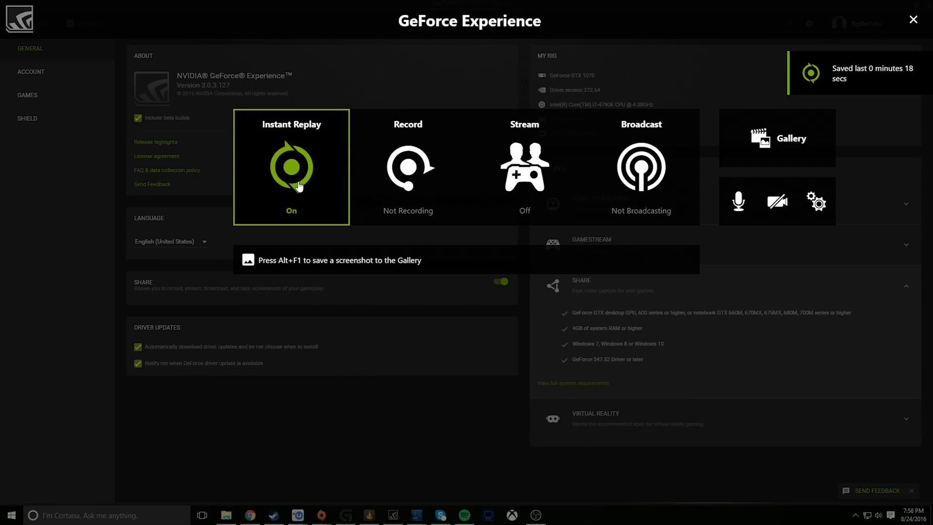
Trim the saved replay clip and attempt an upload, backing out at the login-required notice.
key(alt+F10)
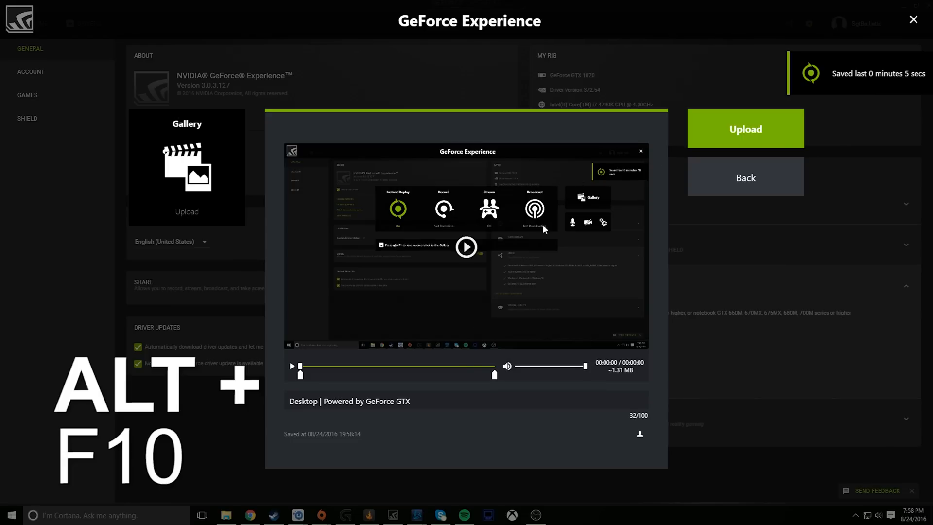
key(alt+F10)
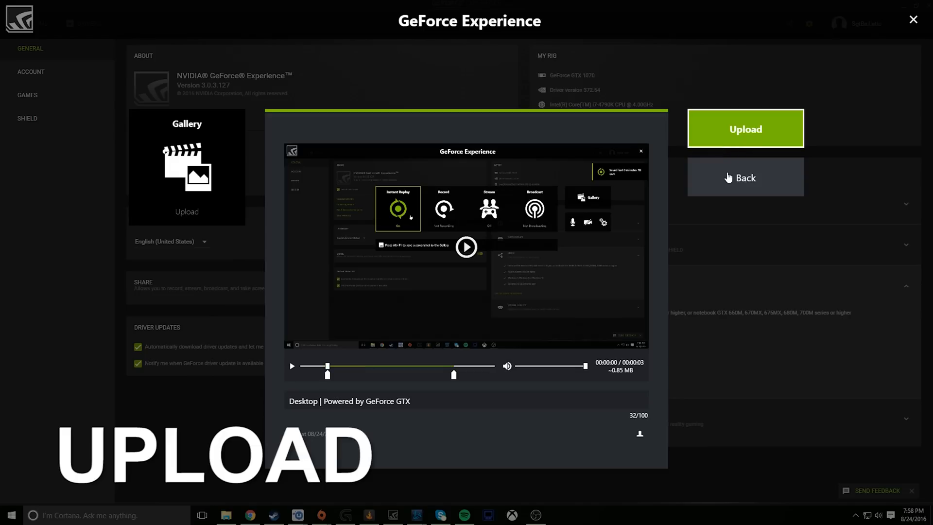
click(744, 129)
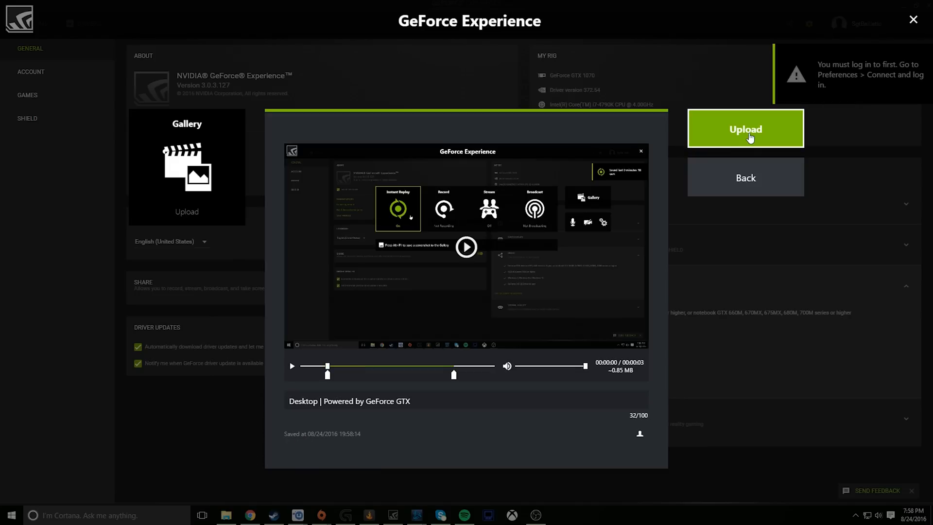
mouse_move(746, 177)
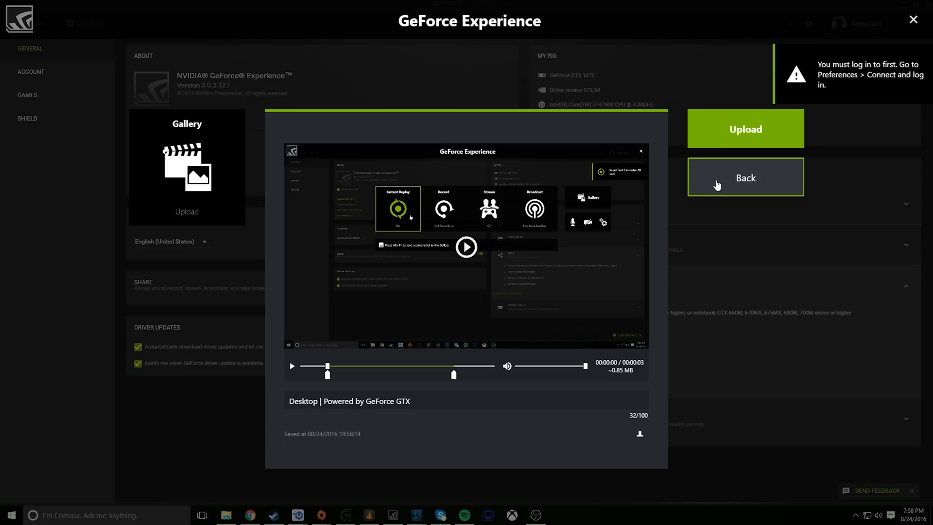
click(746, 177)
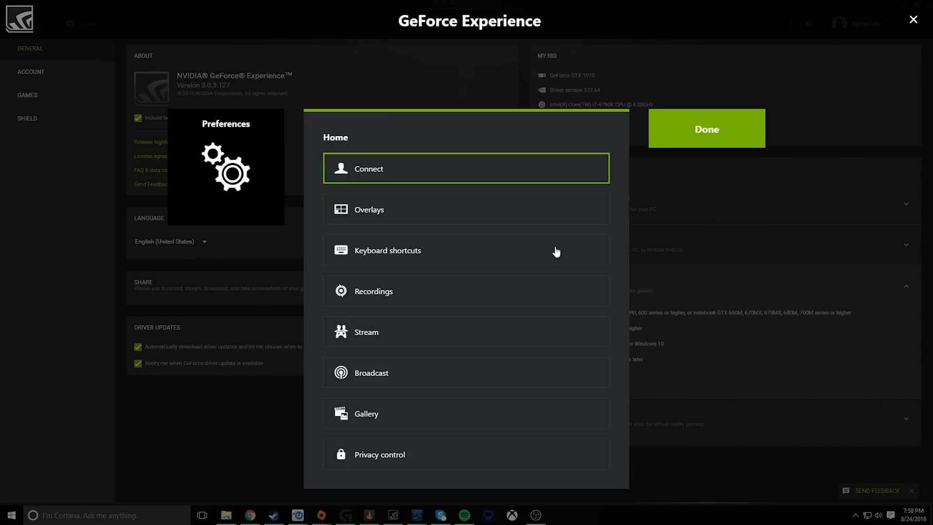
Answer No to desktop capture under Privacy control and close Preferences.
click(379, 454)
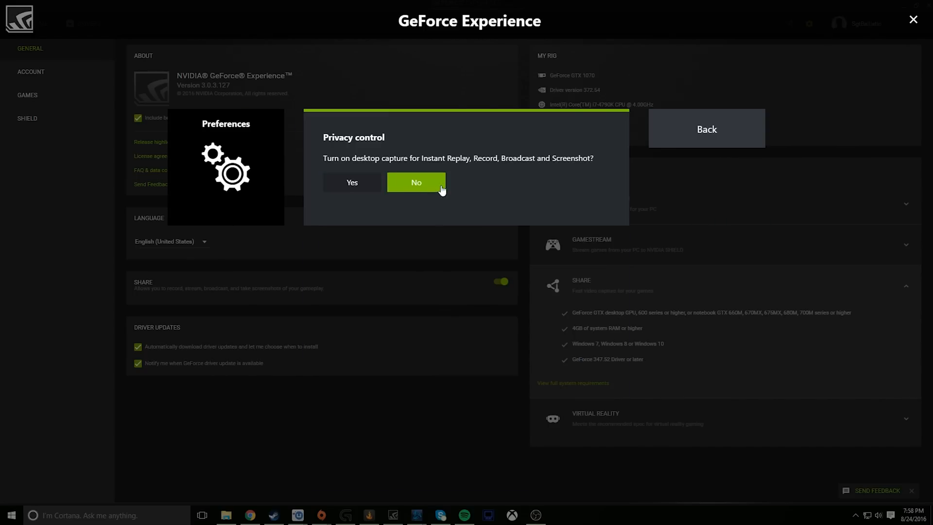
click(416, 181)
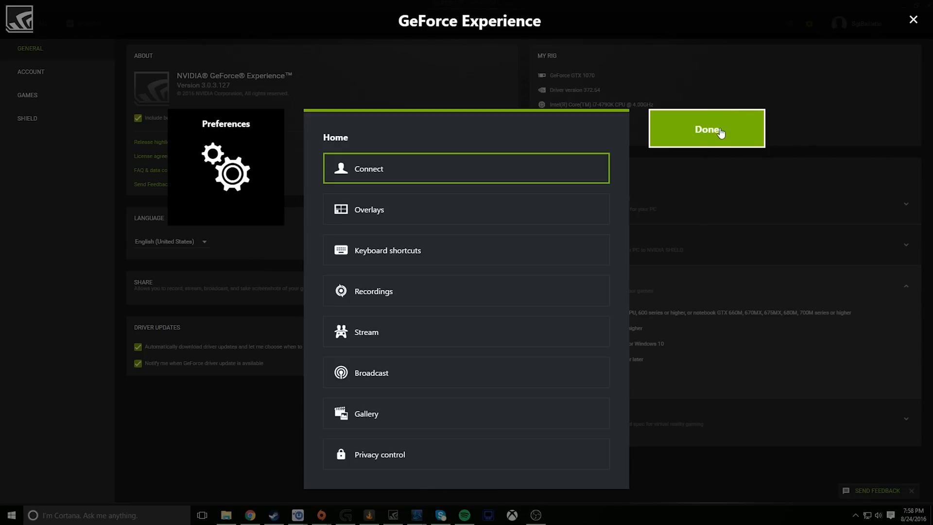
click(707, 129)
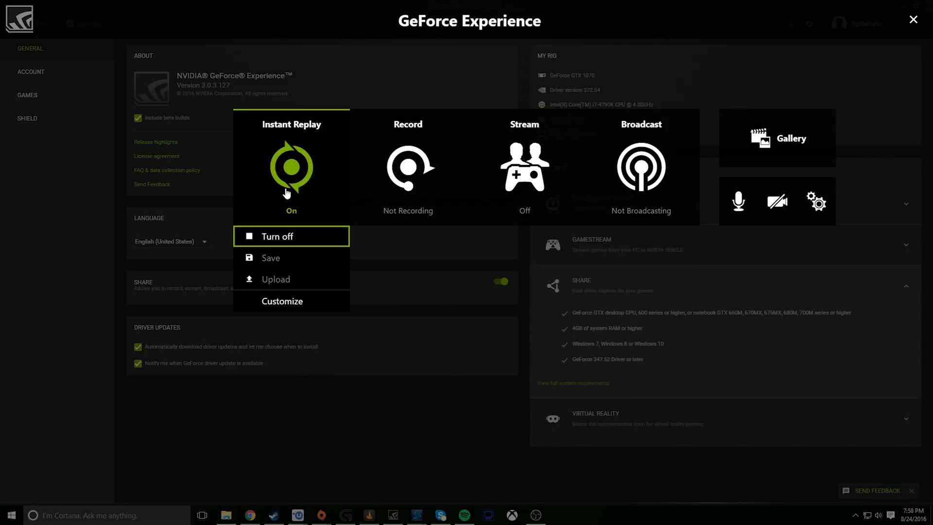
mouse_move(282, 300)
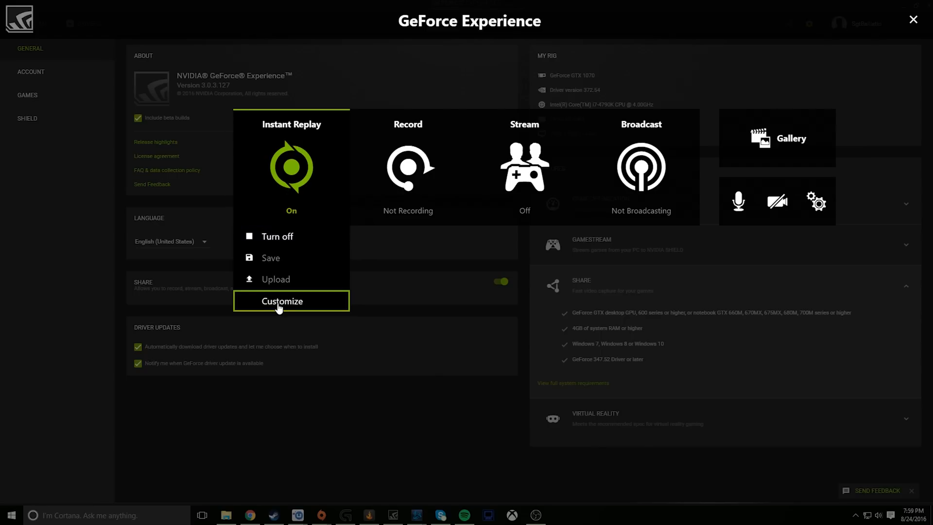
Show the Instant Replay Customize panel with its length, quality, FPS and bit rate settings.
click(281, 300)
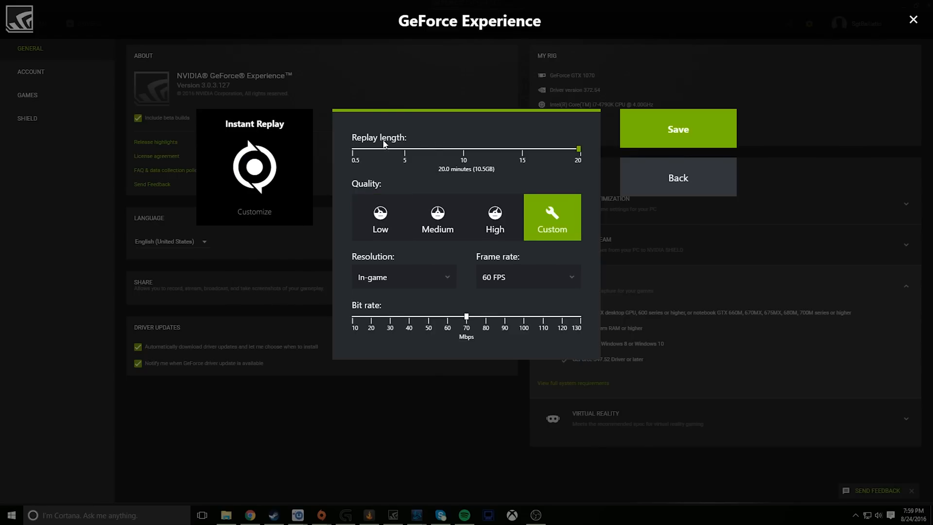
mouse_move(399, 91)
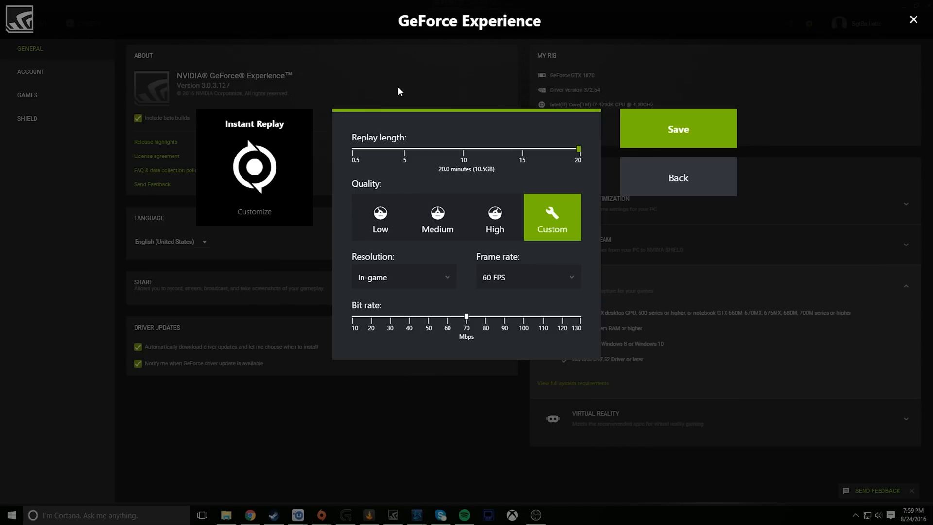
mouse_move(342, 187)
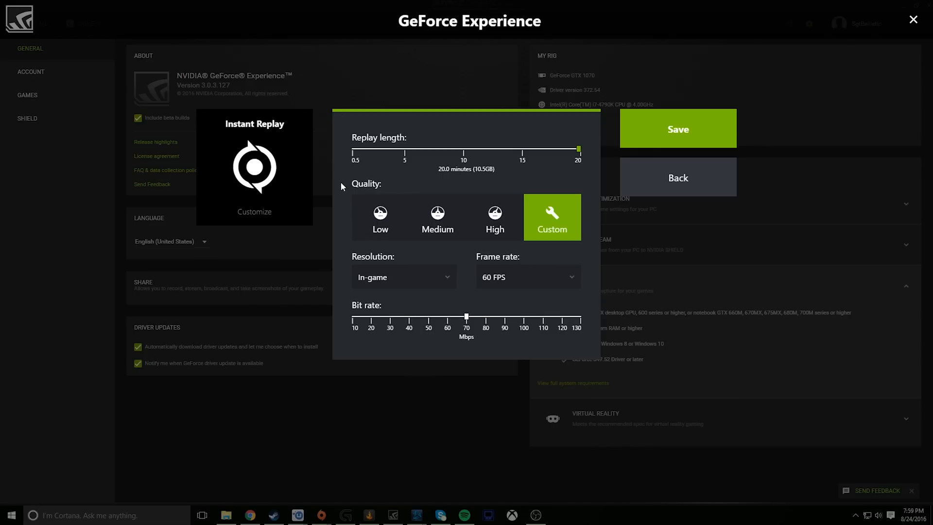
mouse_move(578, 157)
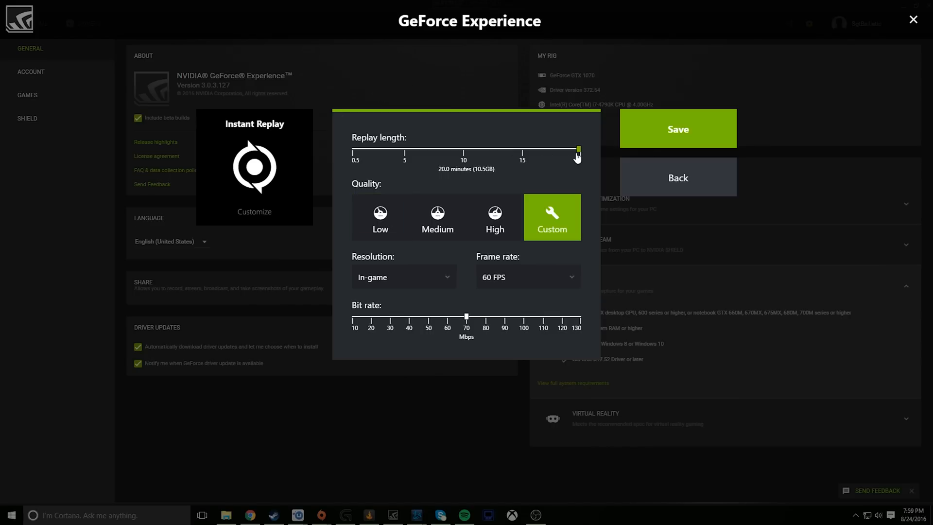
mouse_move(532, 155)
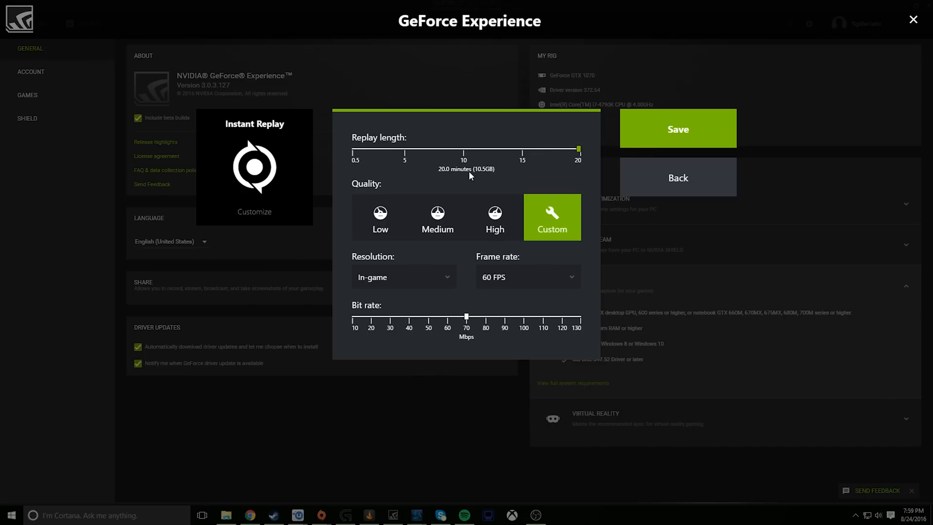
mouse_move(578, 154)
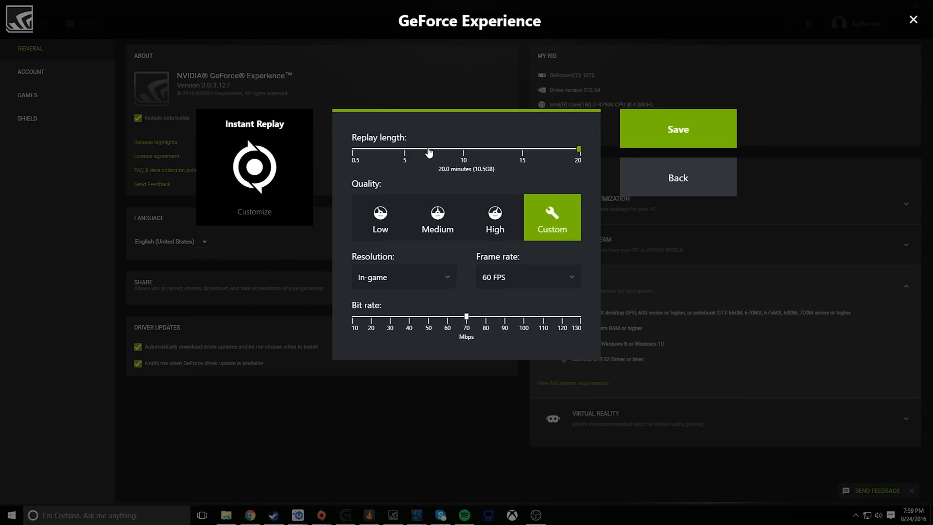
Try High and Medium quality, return to Custom and set the bit rate to 50 Mbps.
click(380, 217)
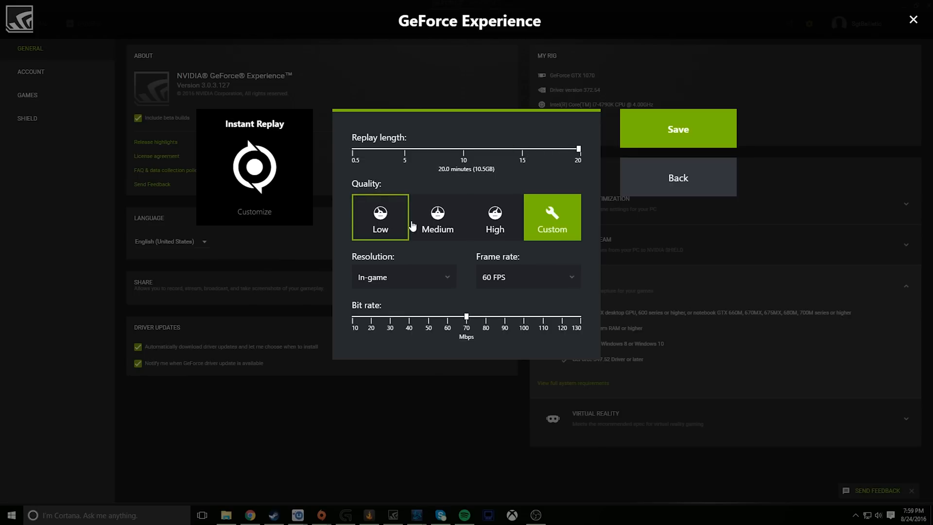
mouse_move(529, 193)
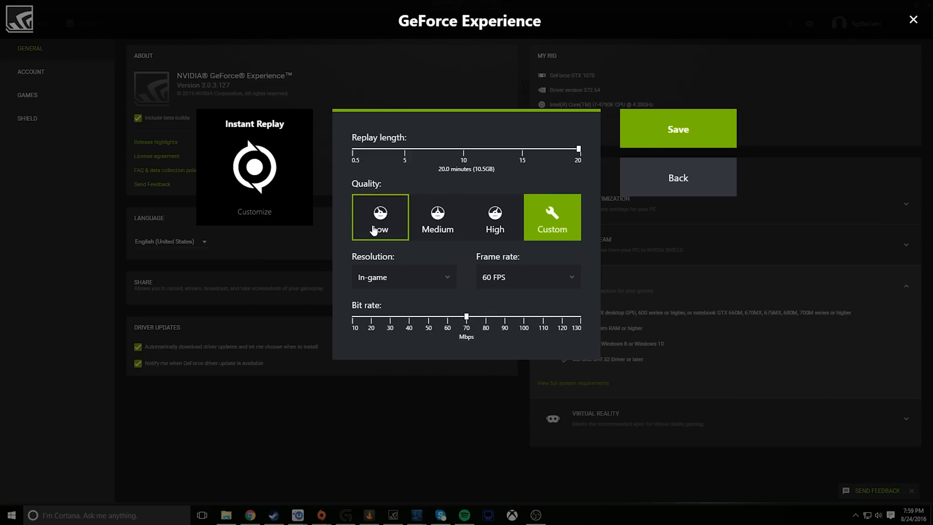
click(495, 217)
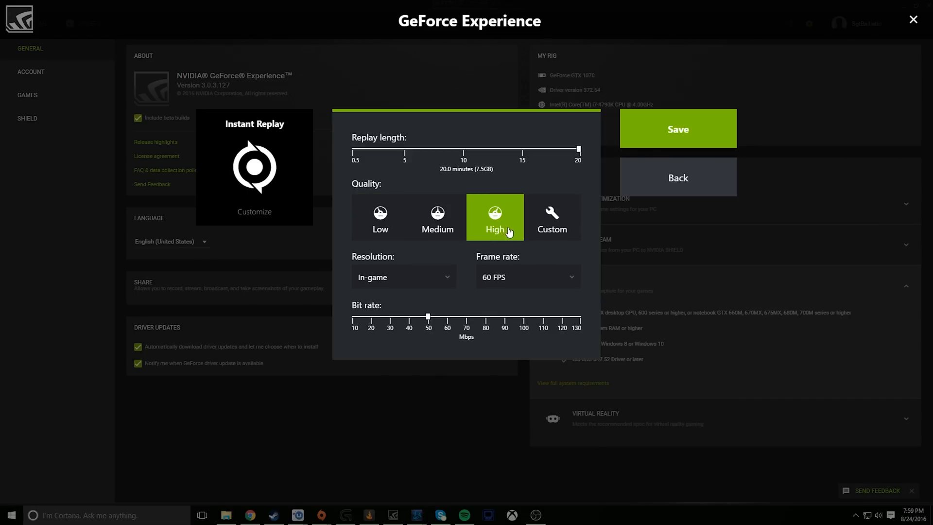
click(436, 217)
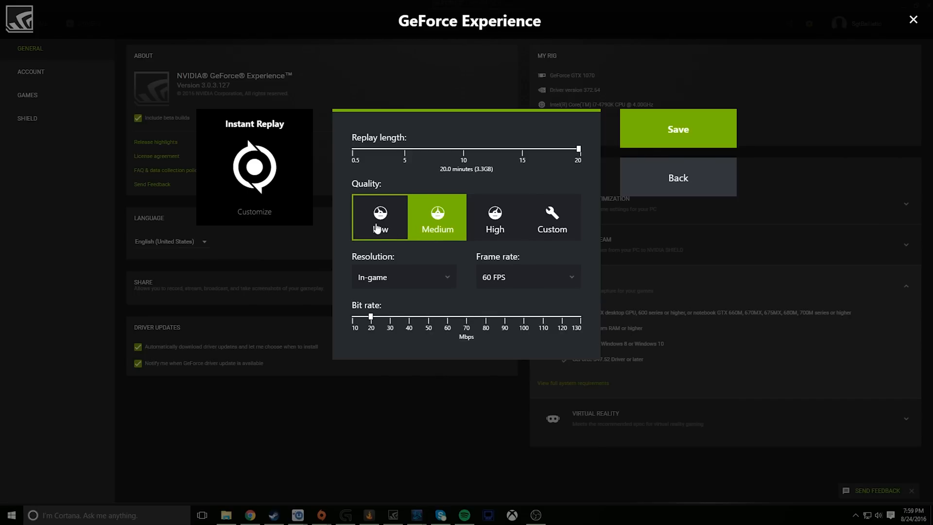
click(551, 217)
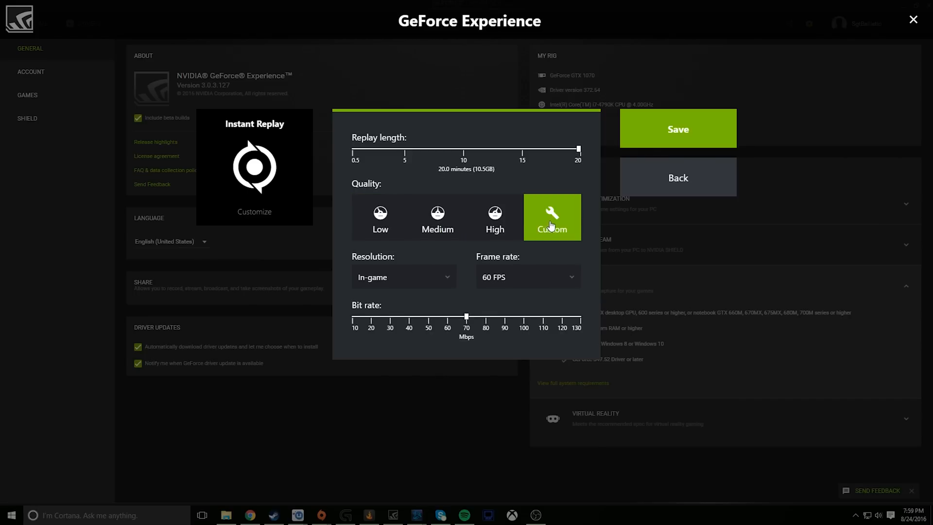
mouse_move(430, 190)
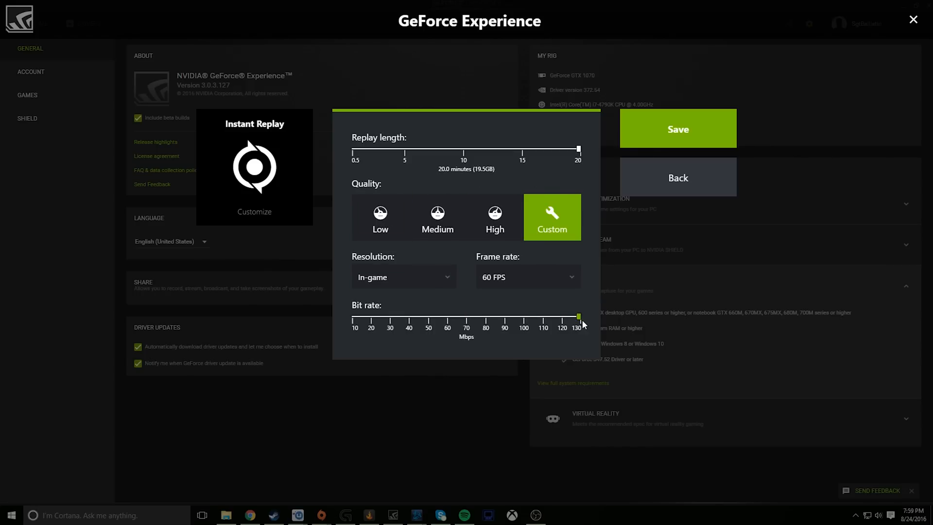
mouse_move(589, 329)
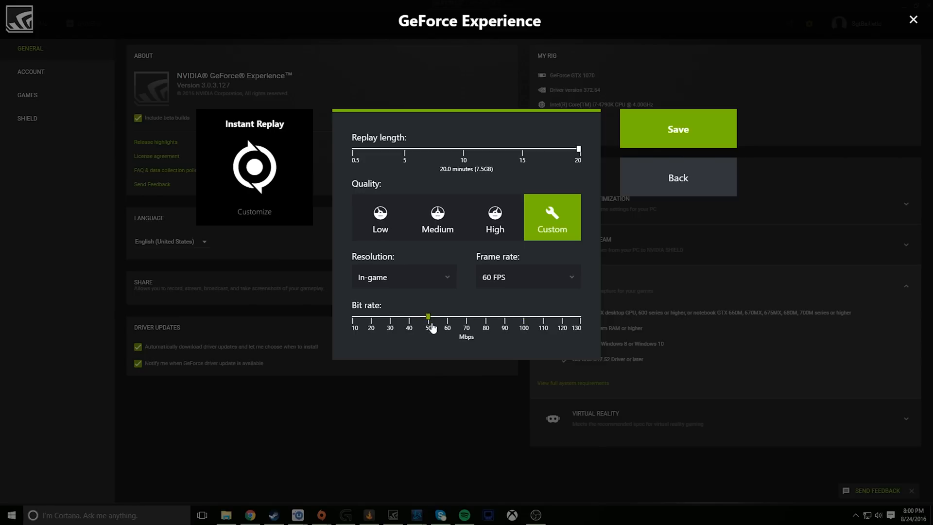
click(380, 216)
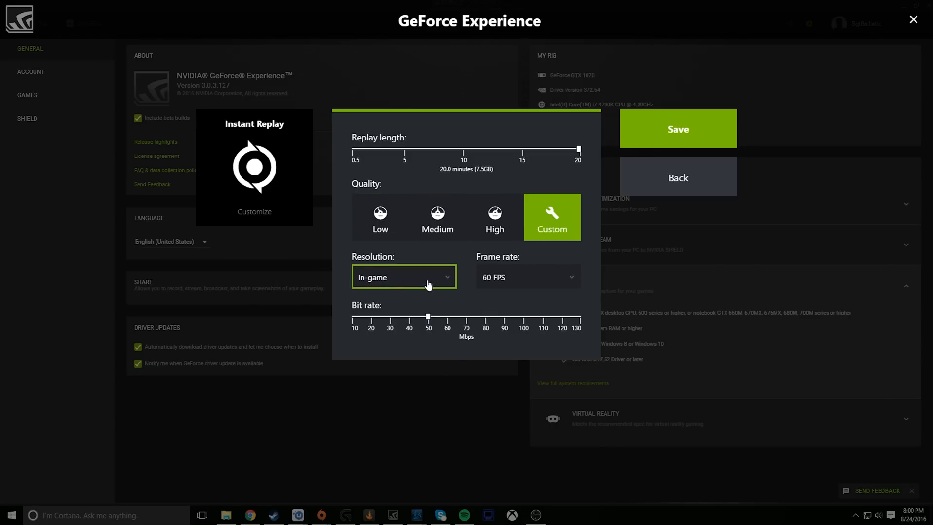
Review the resolution choices and keep In-game resolution at 60 FPS.
click(404, 277)
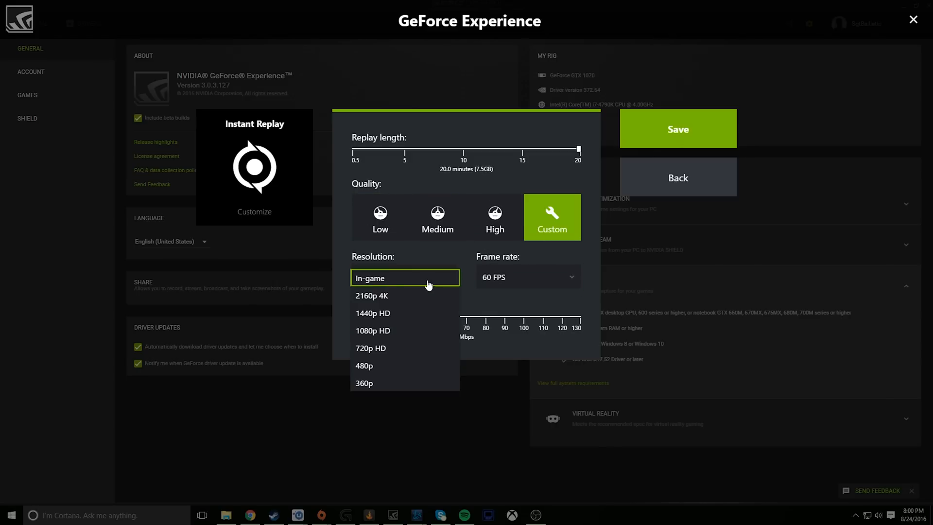
mouse_move(401, 298)
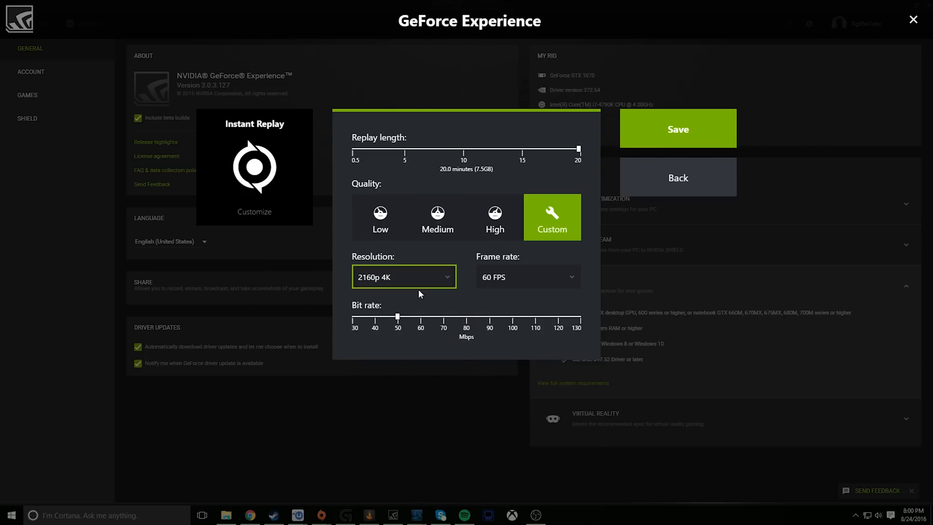
click(403, 276)
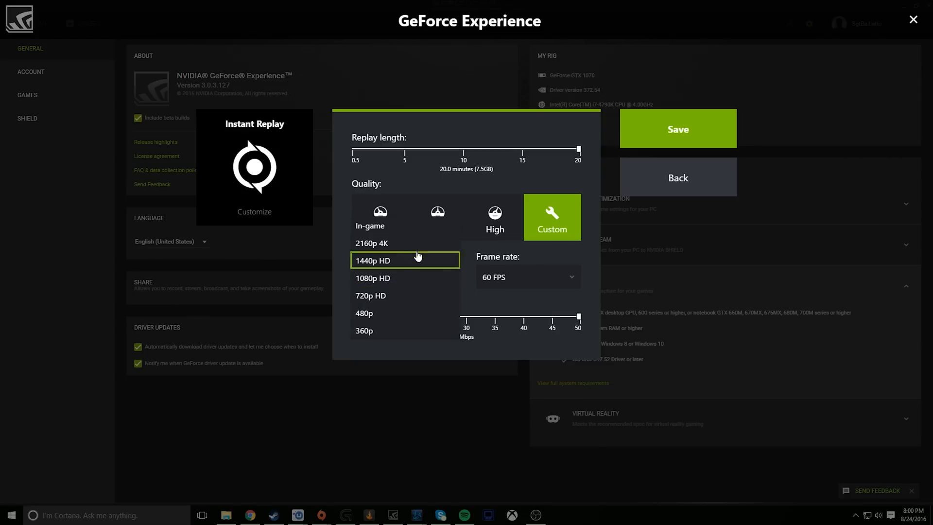
click(527, 277)
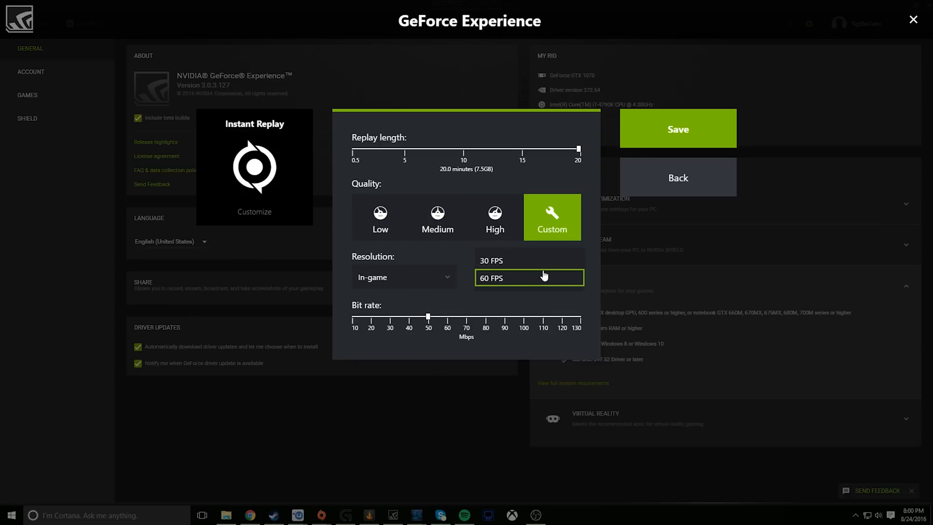
click(528, 277)
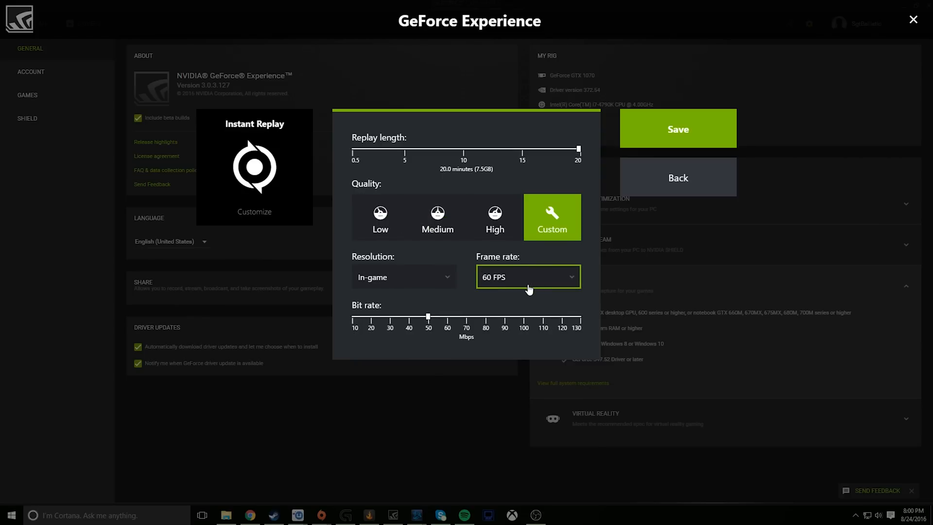
mouse_move(452, 304)
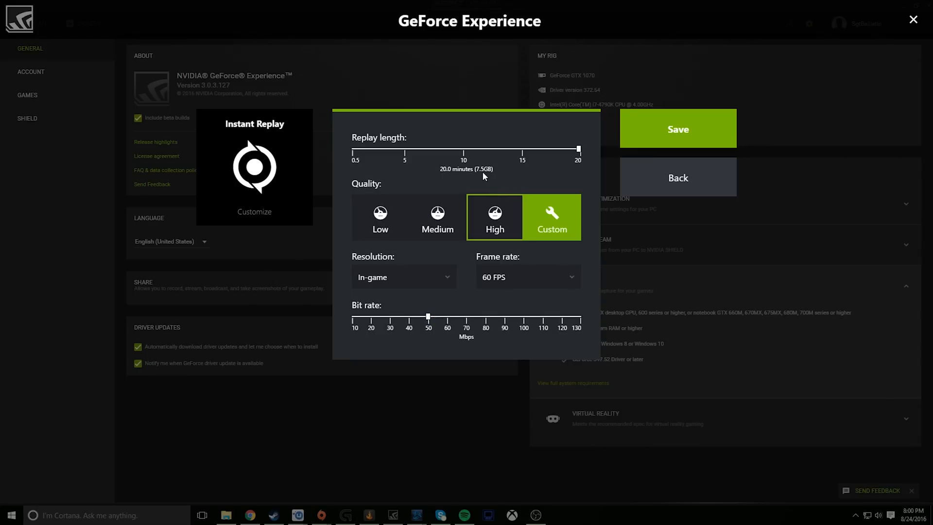
mouse_move(440, 179)
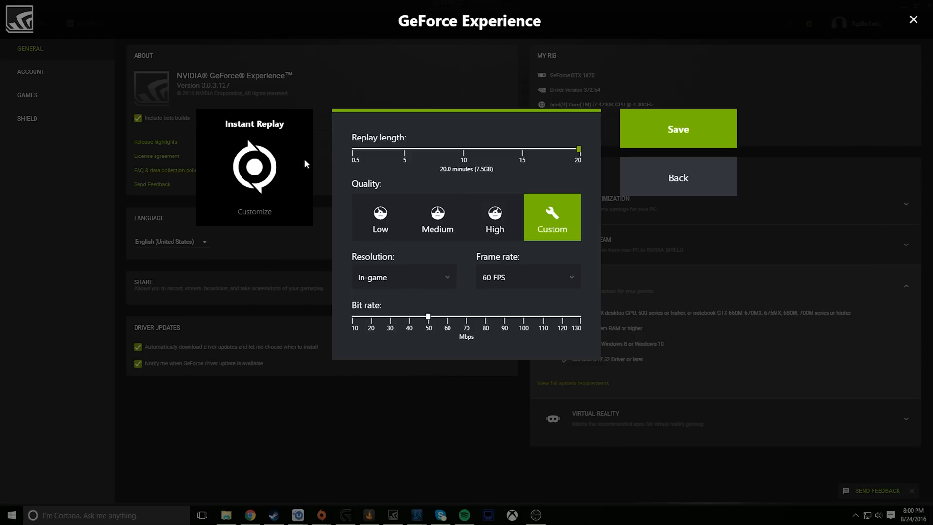
mouse_move(247, 521)
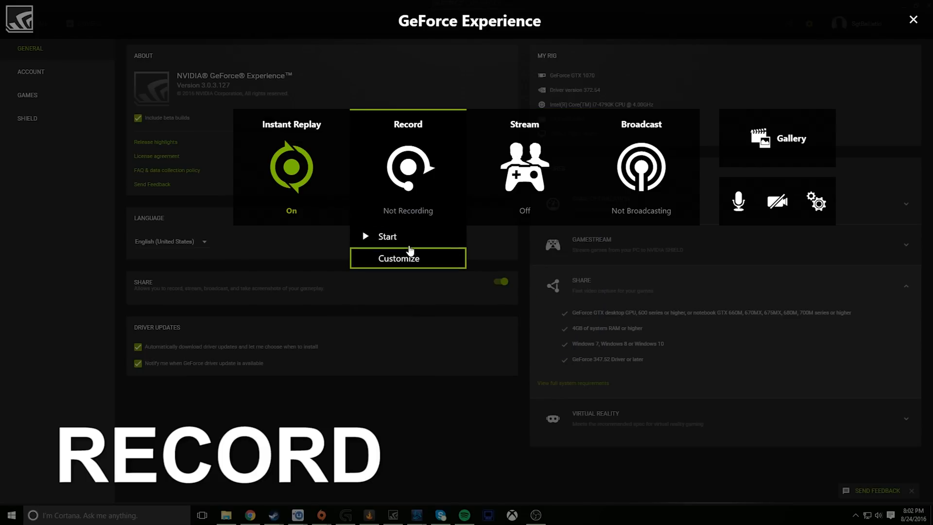
mouse_move(403, 236)
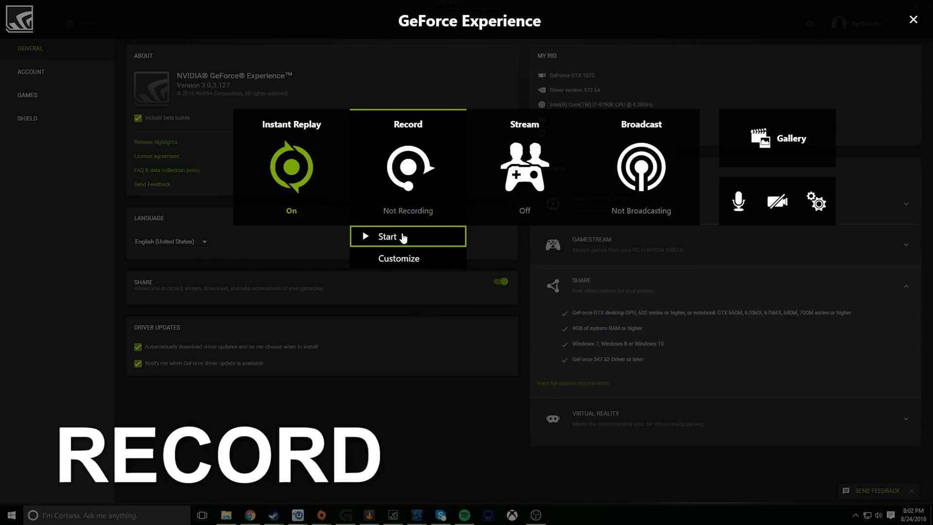
Start a manual recording, stop and save it with Alt+F9, then move to the Stream options.
click(407, 237)
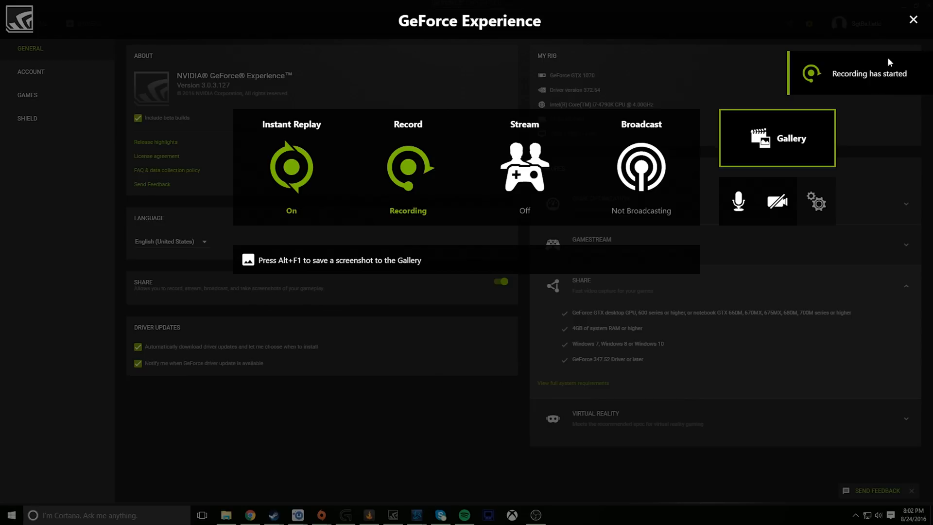
mouse_move(913, 20)
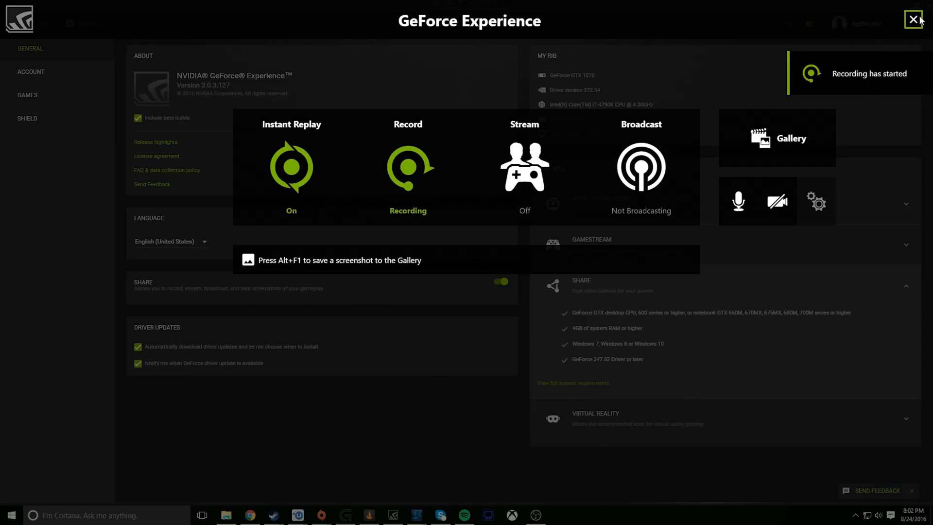
key(alt+F9)
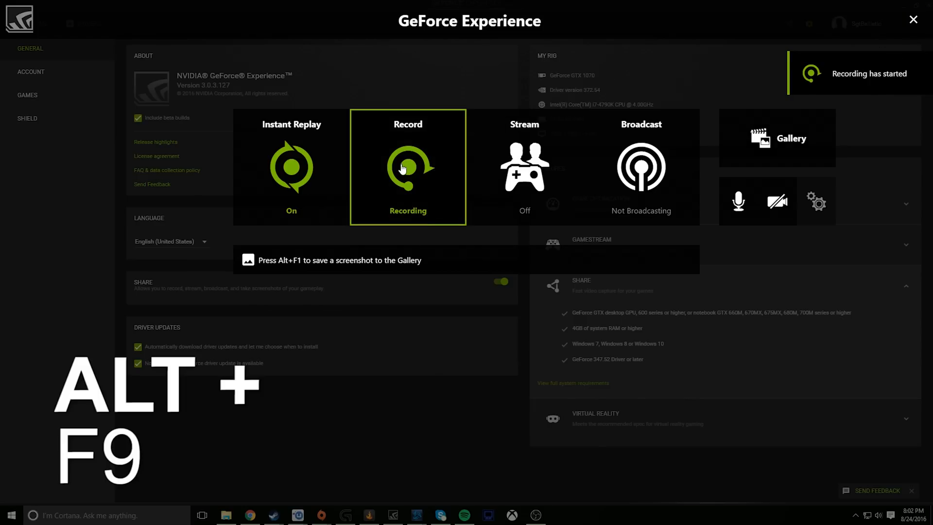
key(alt+f9)
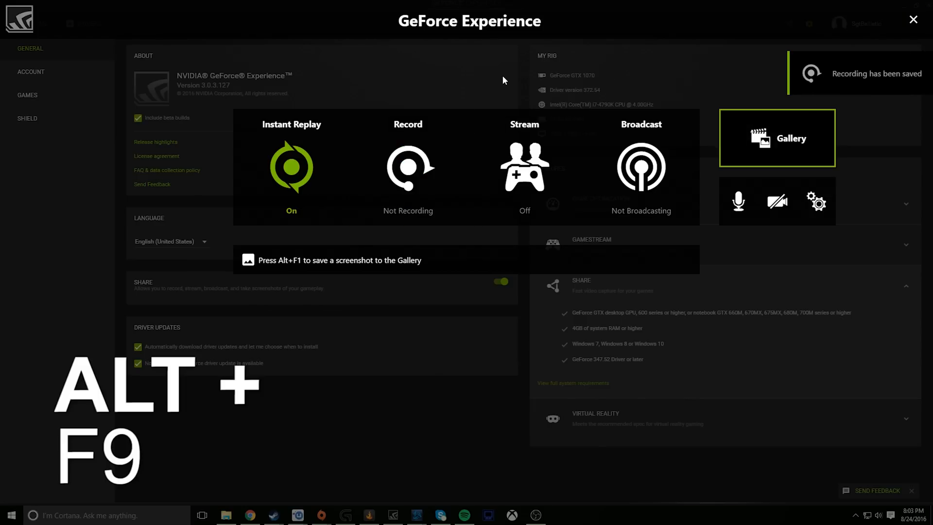
mouse_move(680, 36)
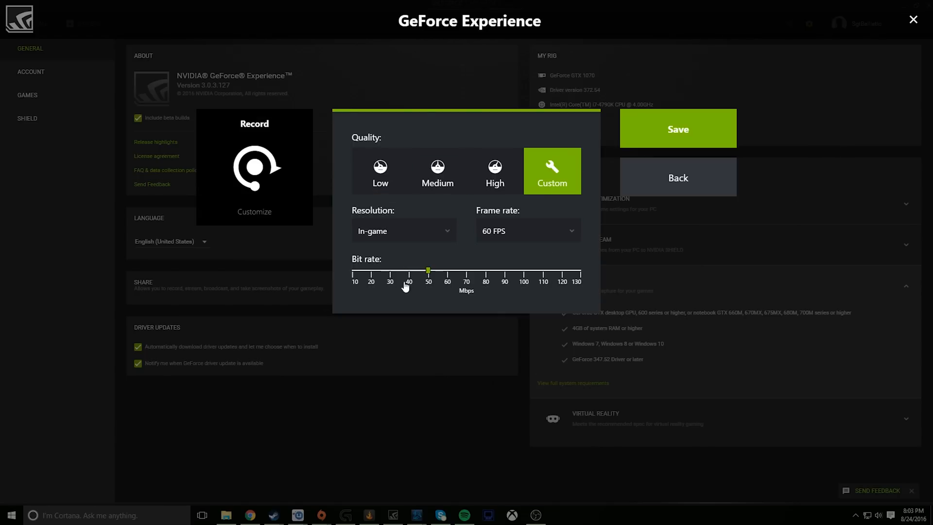
click(524, 166)
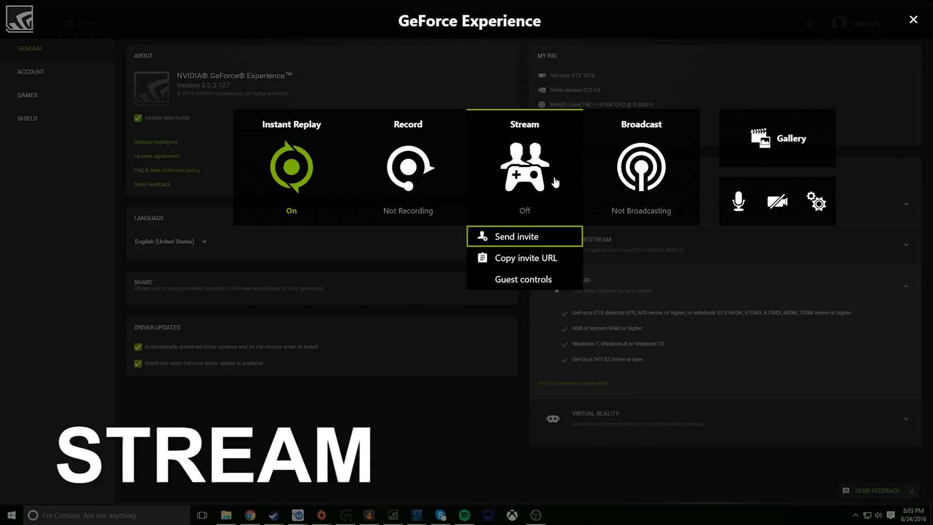
mouse_move(524, 166)
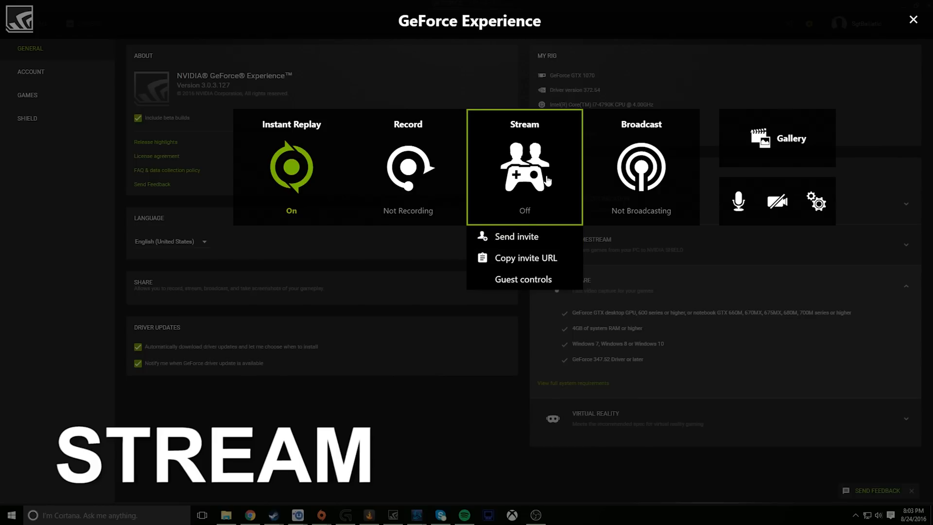
mouse_move(524, 279)
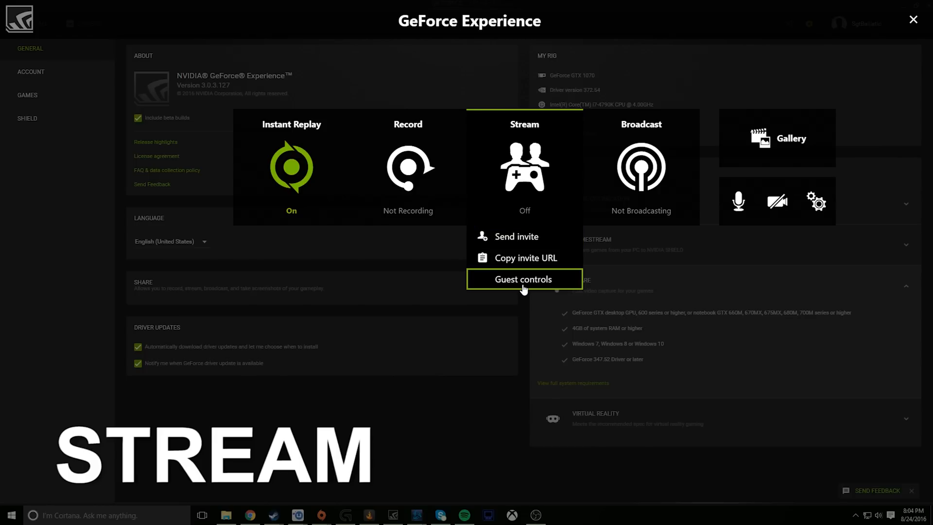
Set Stream guest controls to 'Watches me play' and confirm.
click(524, 279)
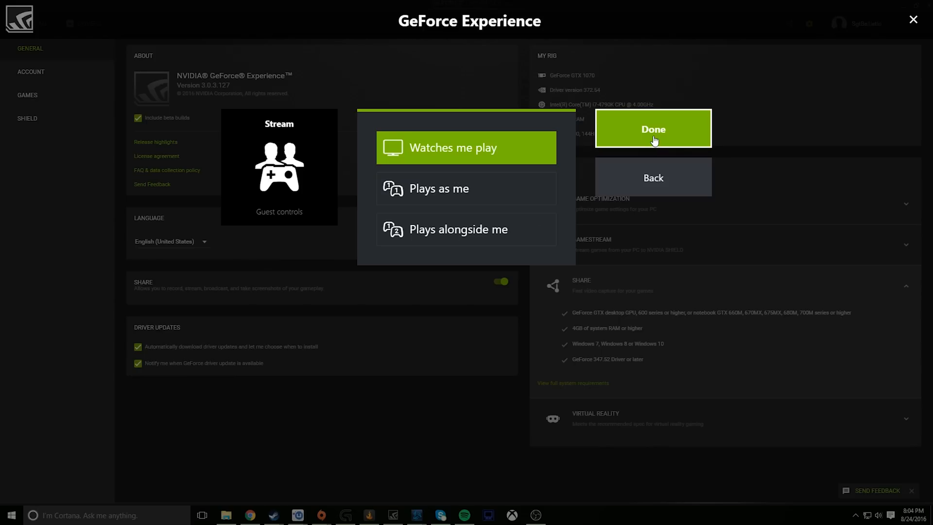
click(652, 128)
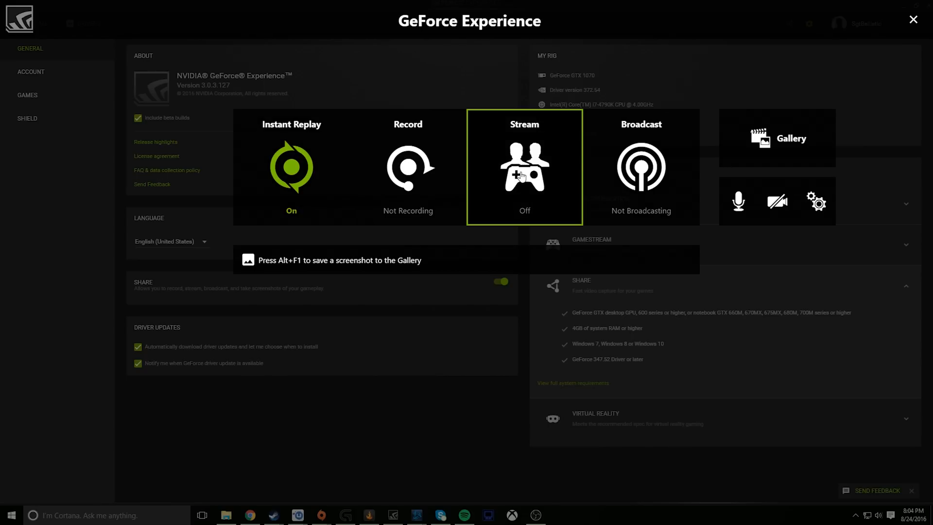
click(524, 166)
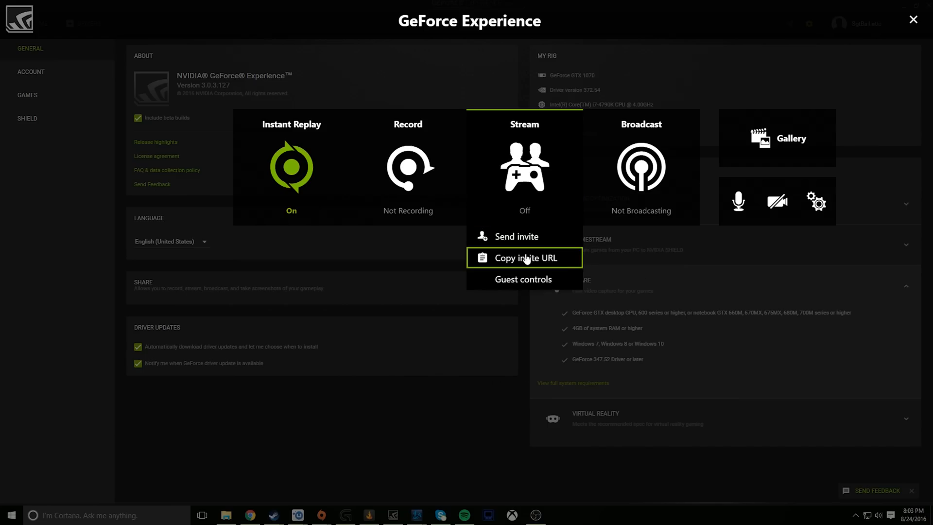
Turn Instant Replay off and send a co-op Stream invite to a friend.
click(291, 166)
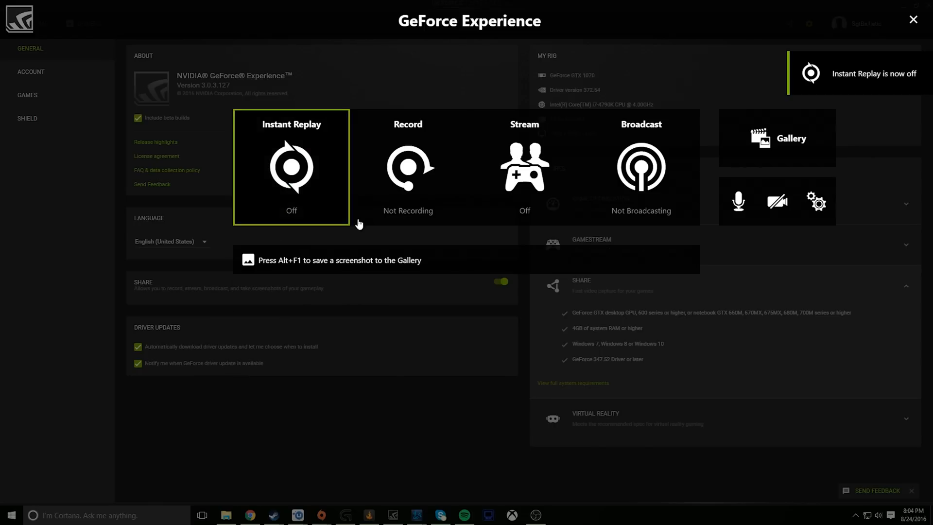
click(524, 166)
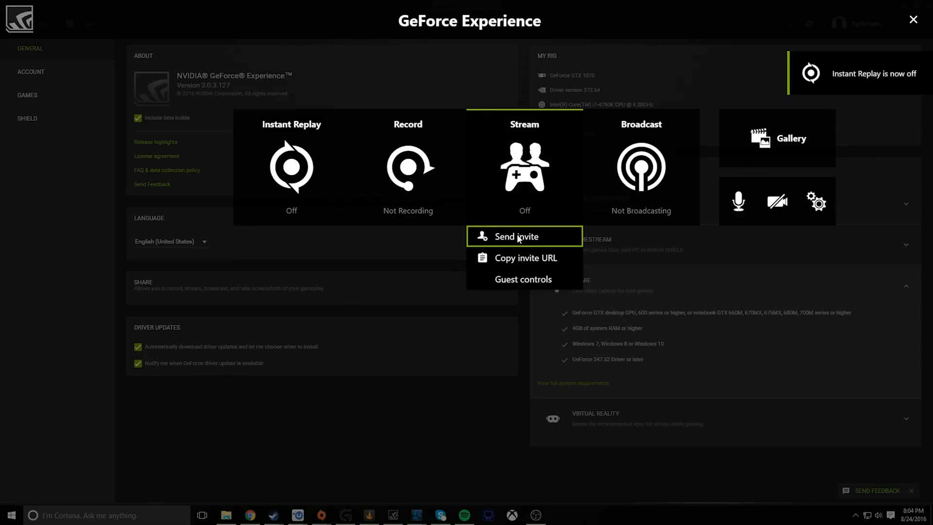
click(516, 236)
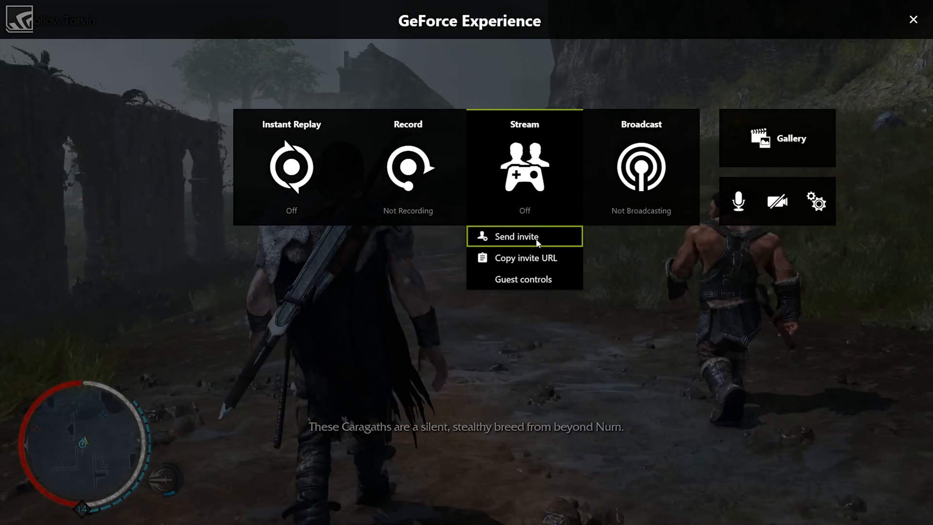
click(516, 236)
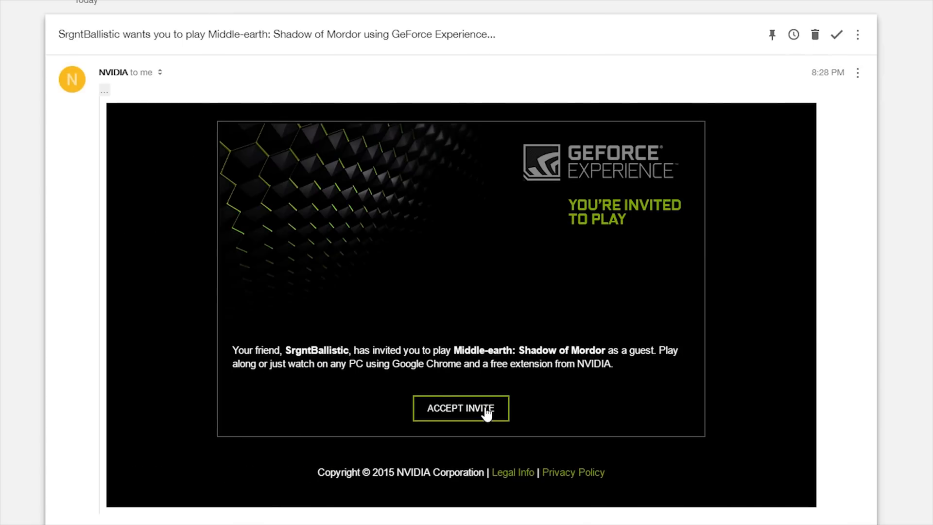
Accept the emailed invite and start watching the friend's Shadow of Mordor stream.
click(460, 409)
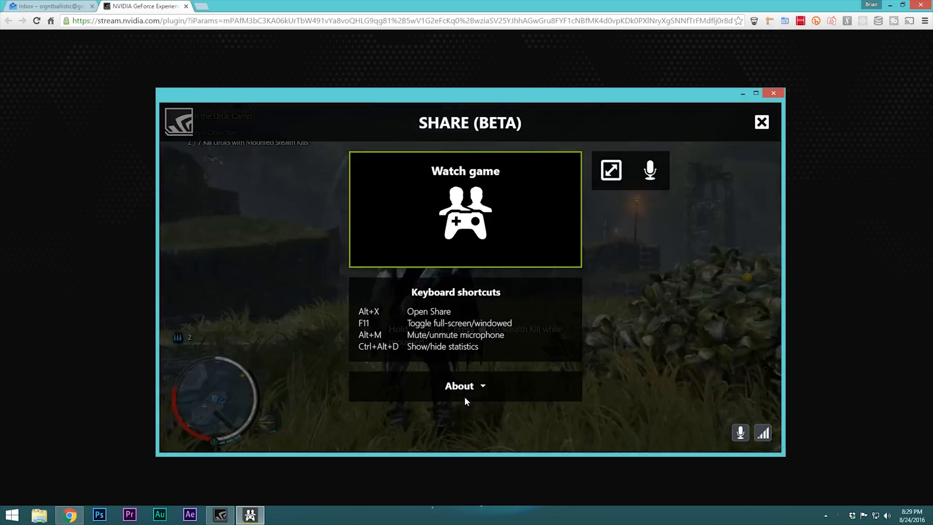
click(761, 123)
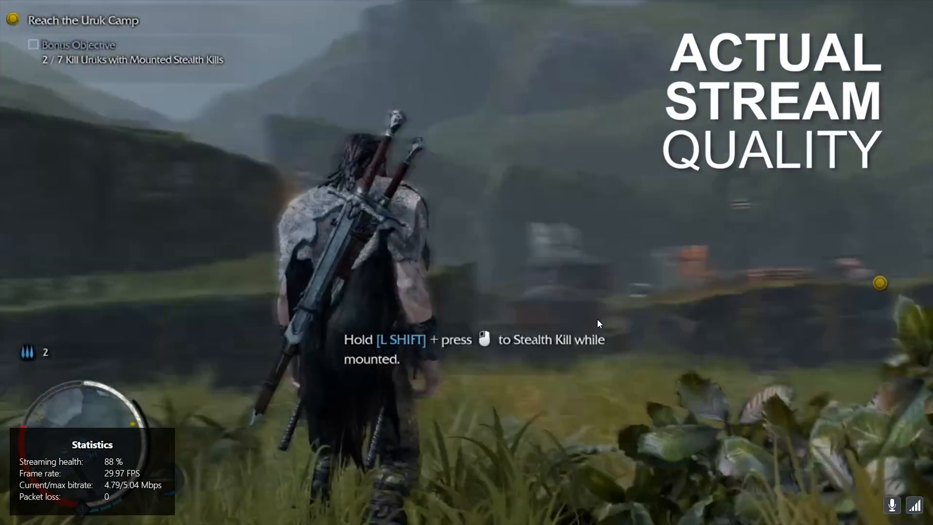